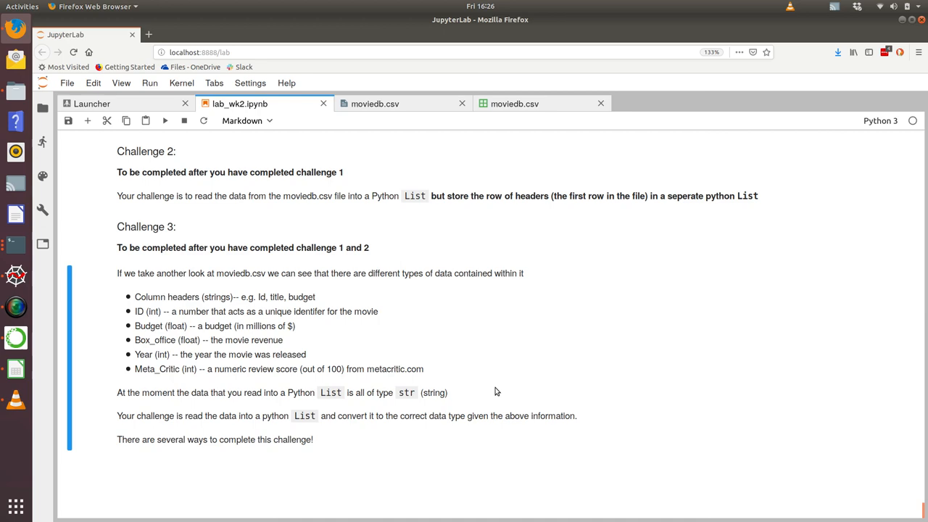
Read the Challenge 2 header-row task in lab_wk2.ipynb, then switch to challenge1.py in Spyder
left_click(16, 276)
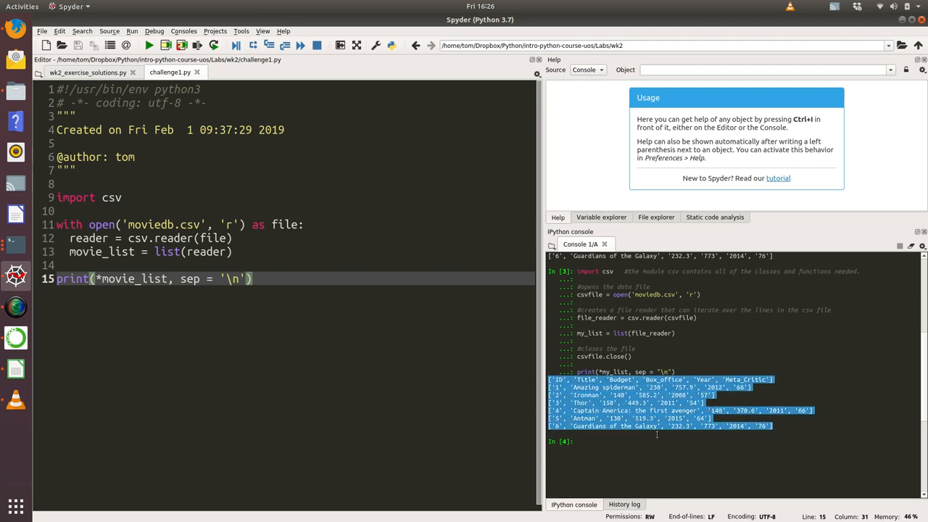
Reread the task in Firefox and select the printed column-name row in Spyder's console
left_click(15, 29)
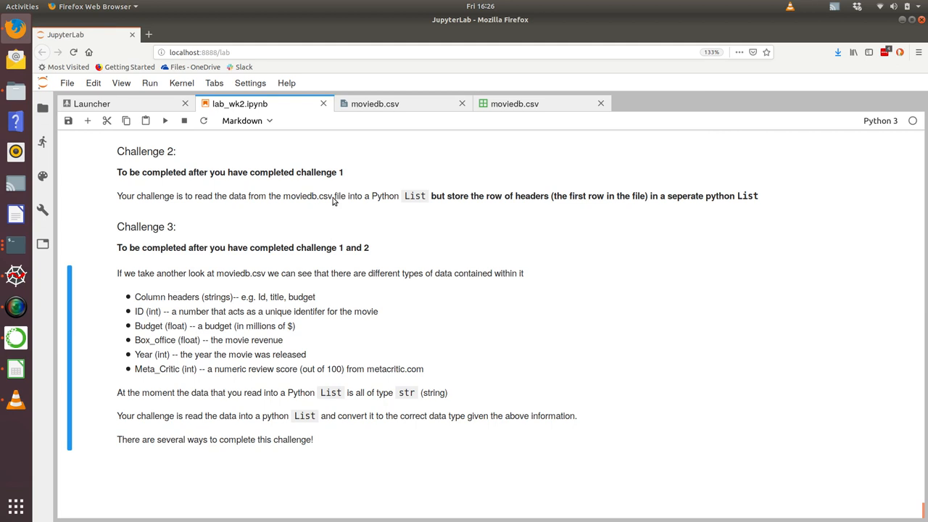
mouse_move(455, 210)
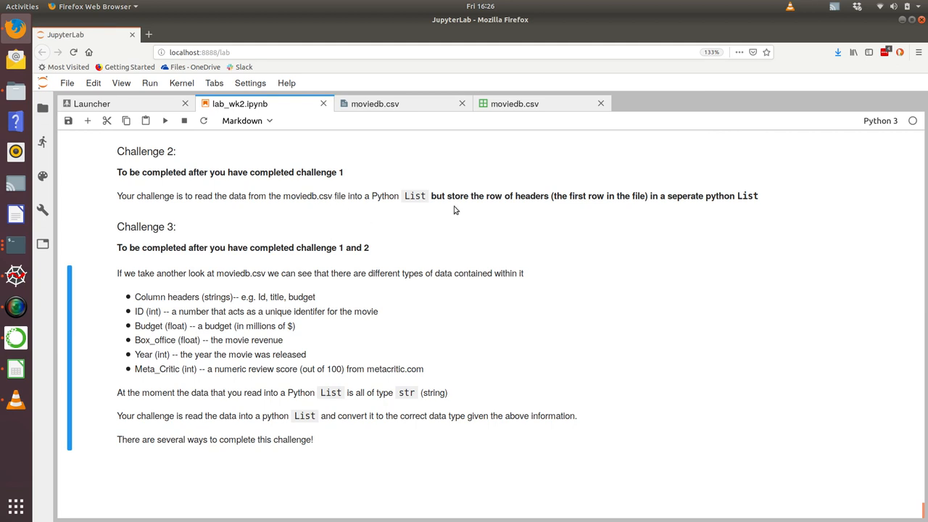
mouse_move(540, 210)
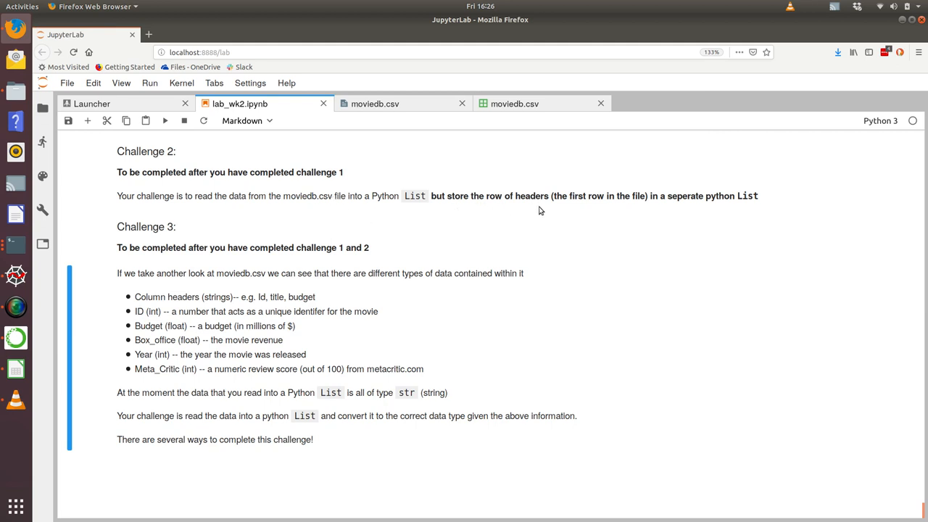
mouse_move(649, 205)
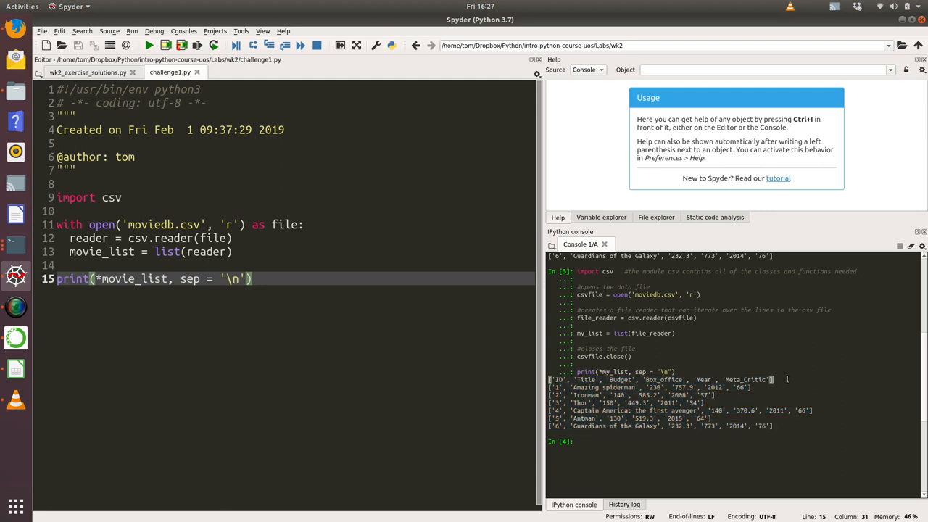
triple_click(659, 379)
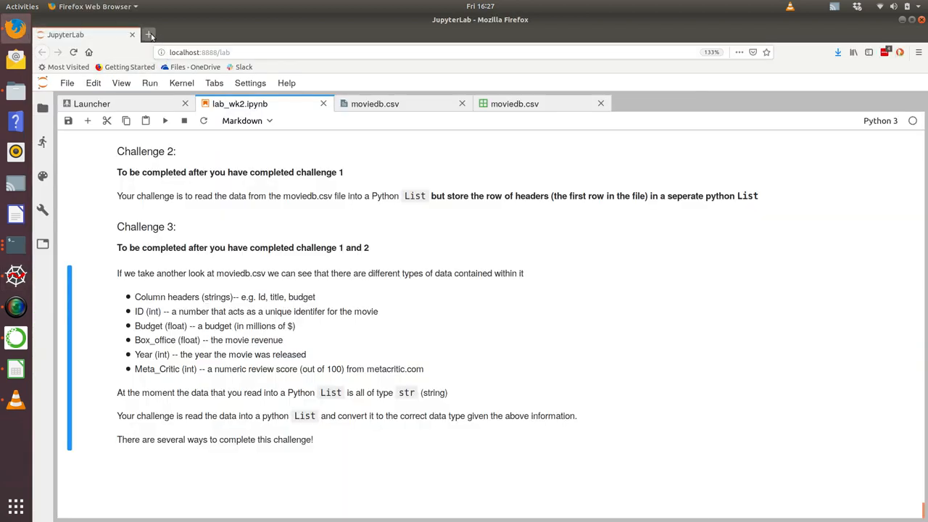
Search DuckDuckGo in a new tab for 'python csv read first row'
left_click(149, 34)
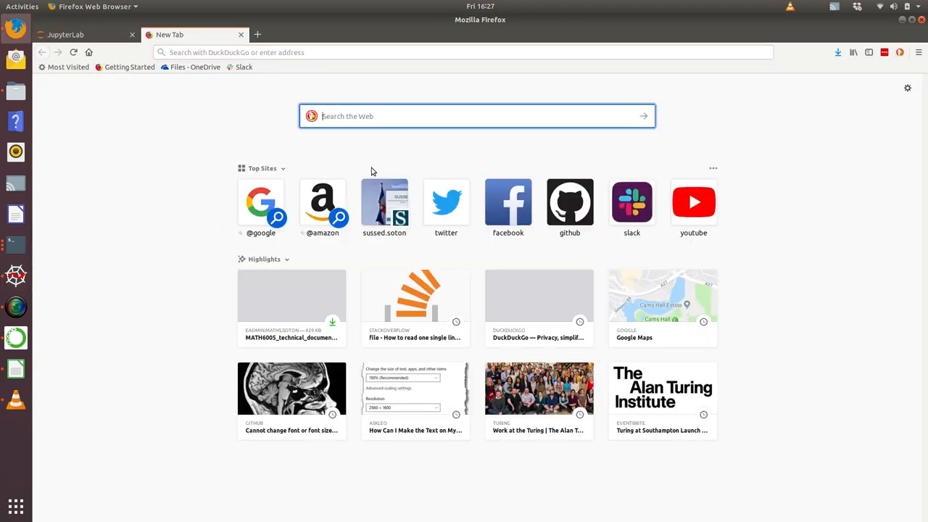
type("python")
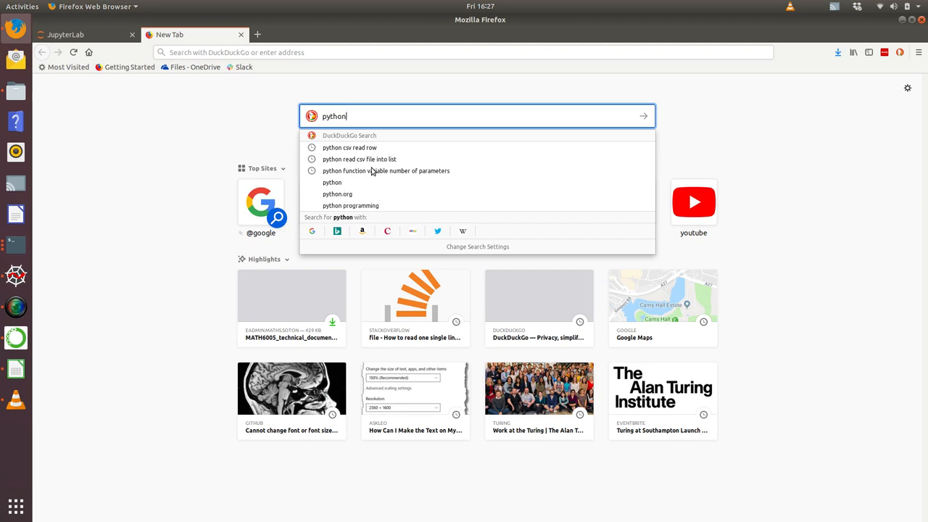
type("csv read first row")
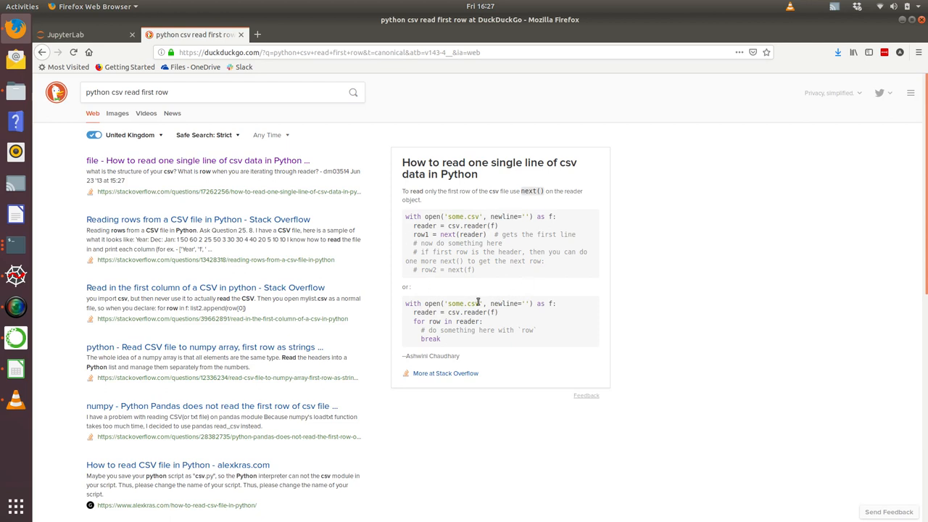
mouse_move(485, 317)
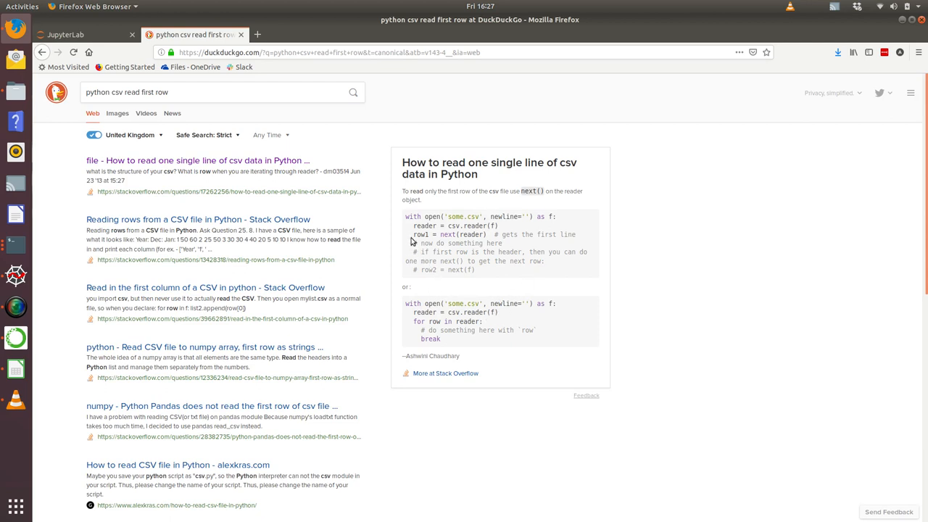
Highlight row1 = next(reader) in the answer box and open the Stack Overflow result
double_click(420, 234)
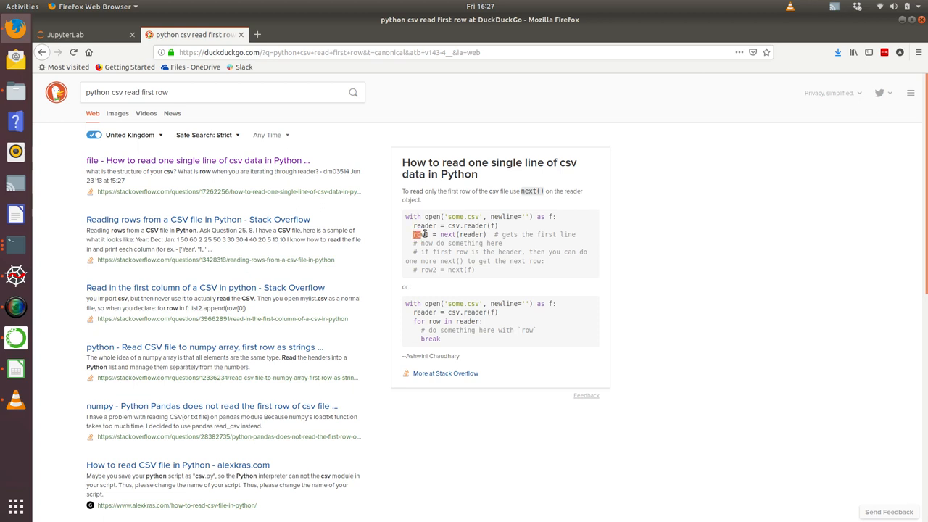
double_click(449, 234)
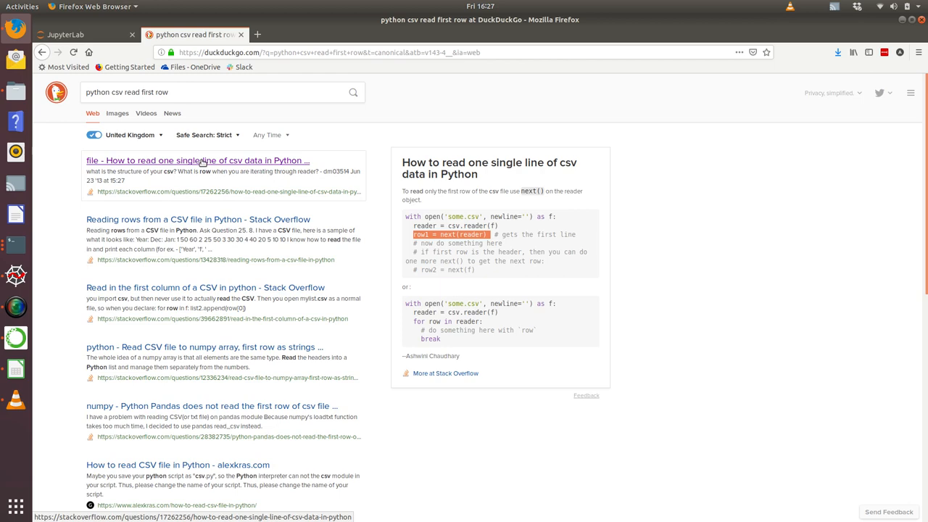
left_click(197, 161)
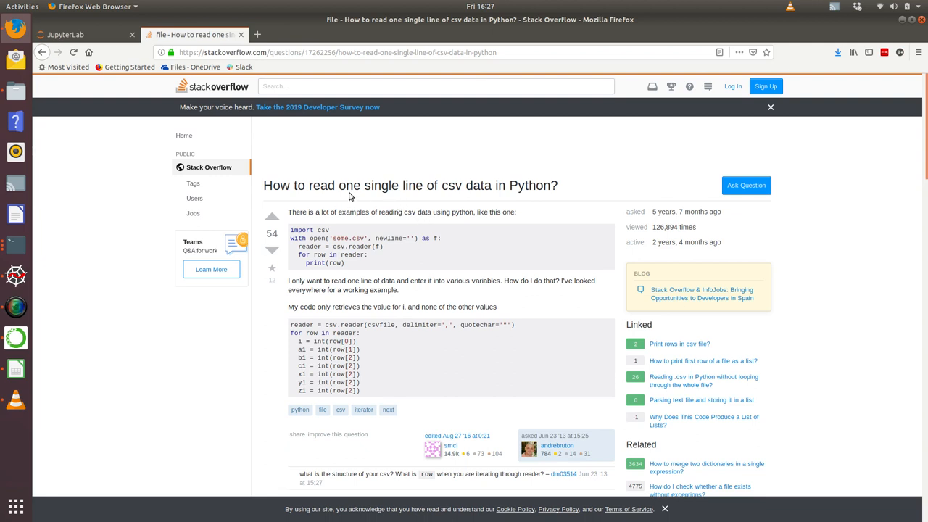
mouse_move(376, 198)
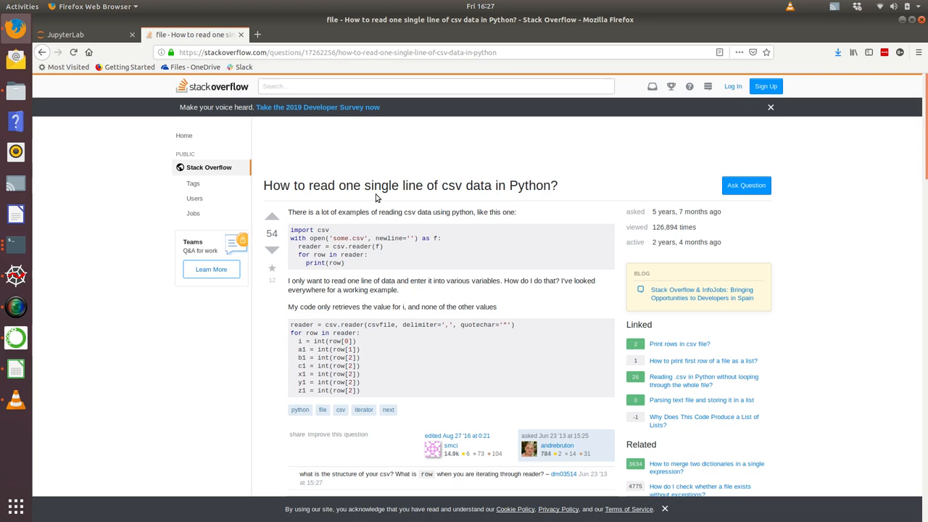
Scroll to the top Stack Overflow answer and highlight its row1 = next(reader) line
scroll("down", 3)
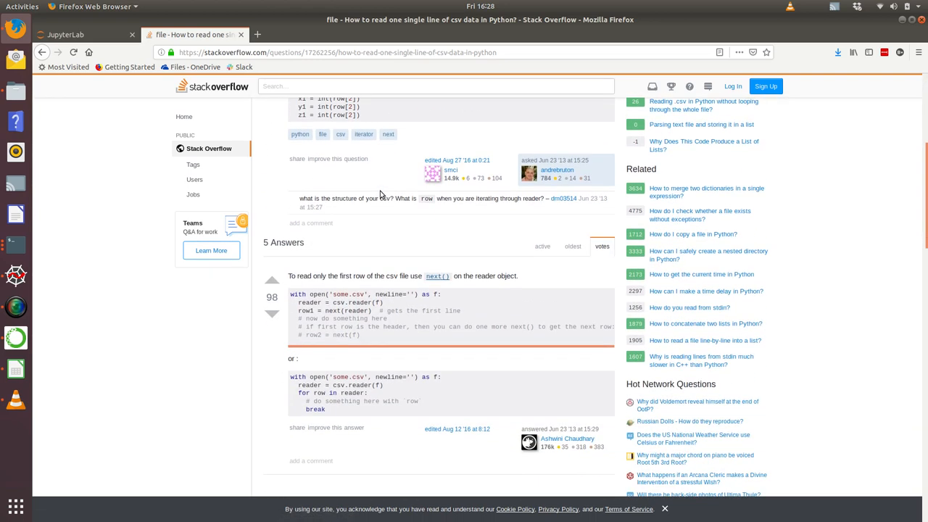
scroll("down", 3)
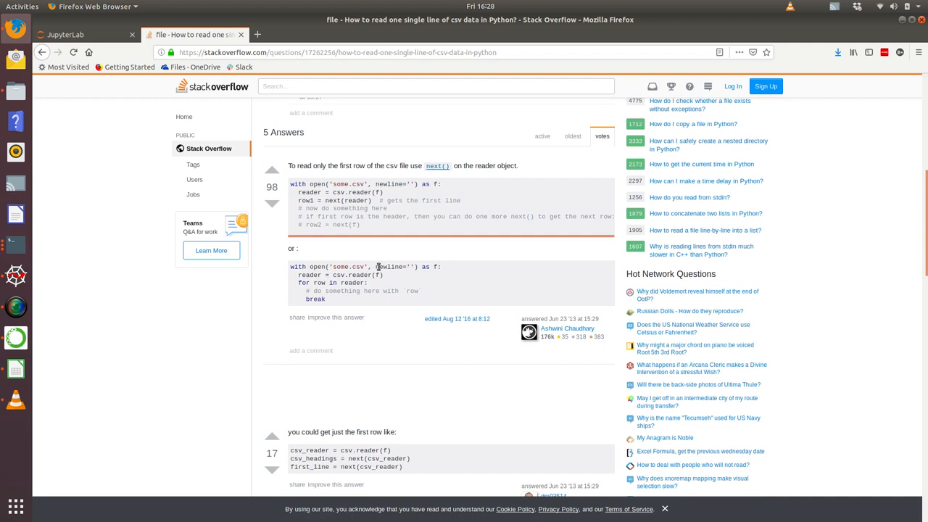
mouse_move(455, 189)
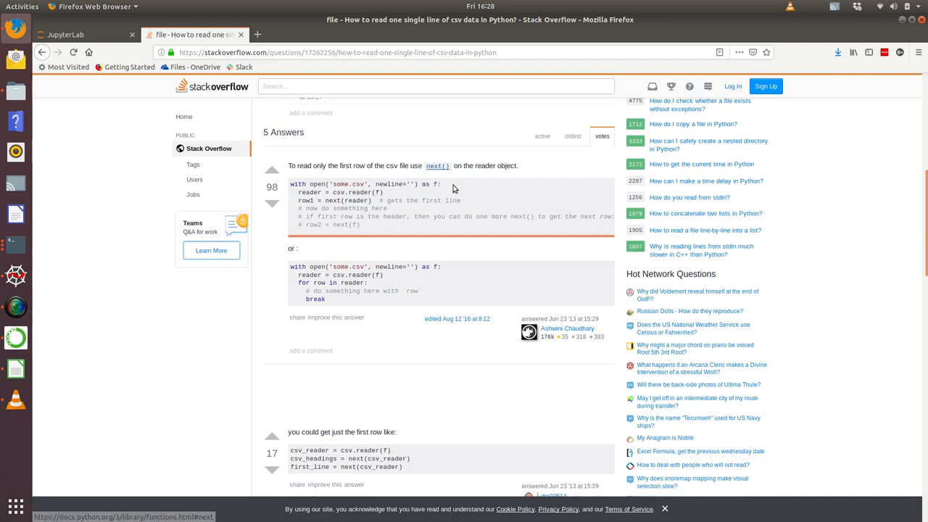
mouse_move(377, 239)
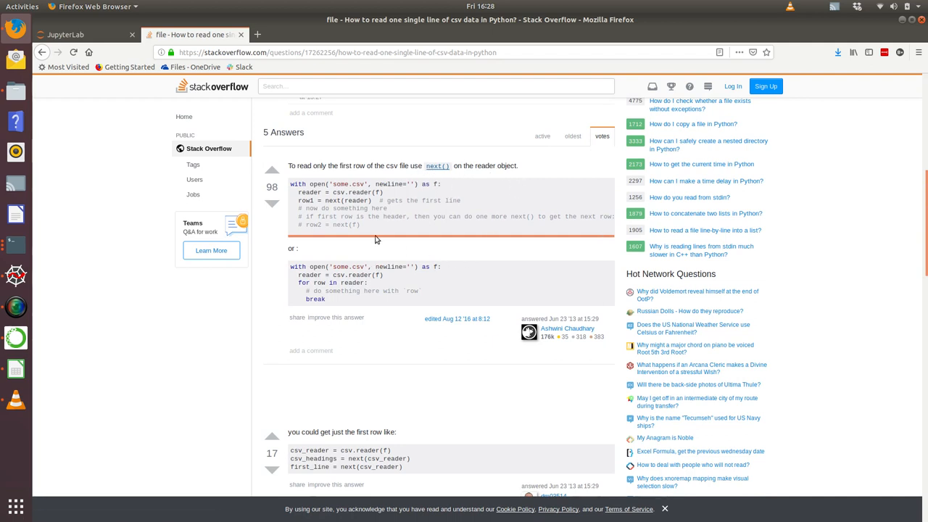
mouse_move(355, 187)
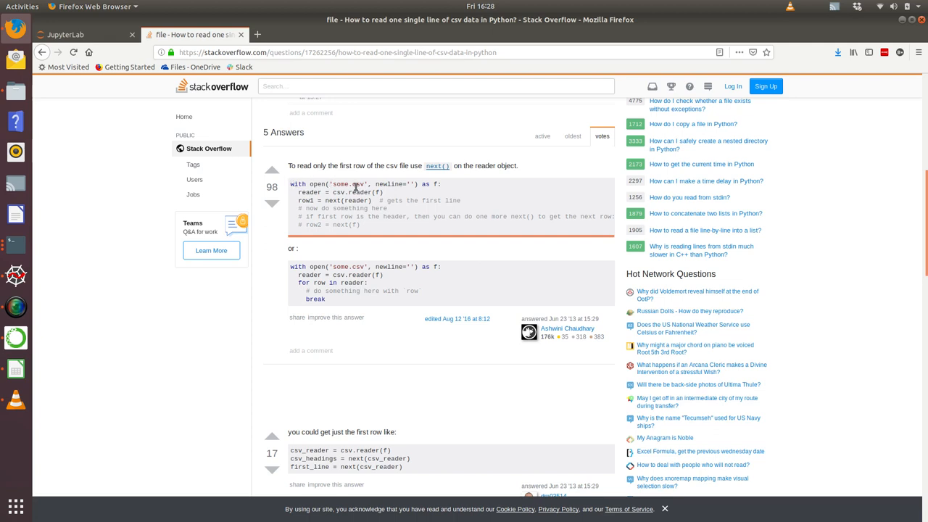
mouse_move(332, 200)
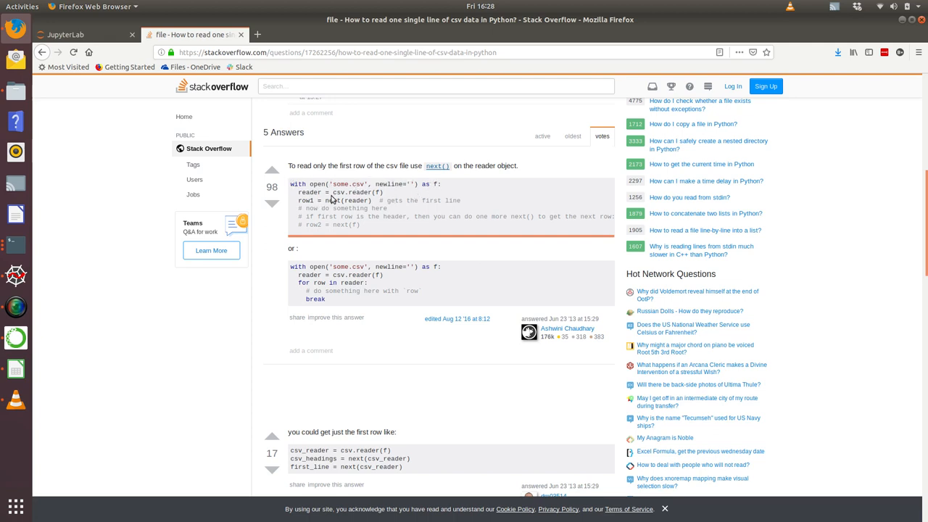
mouse_move(353, 192)
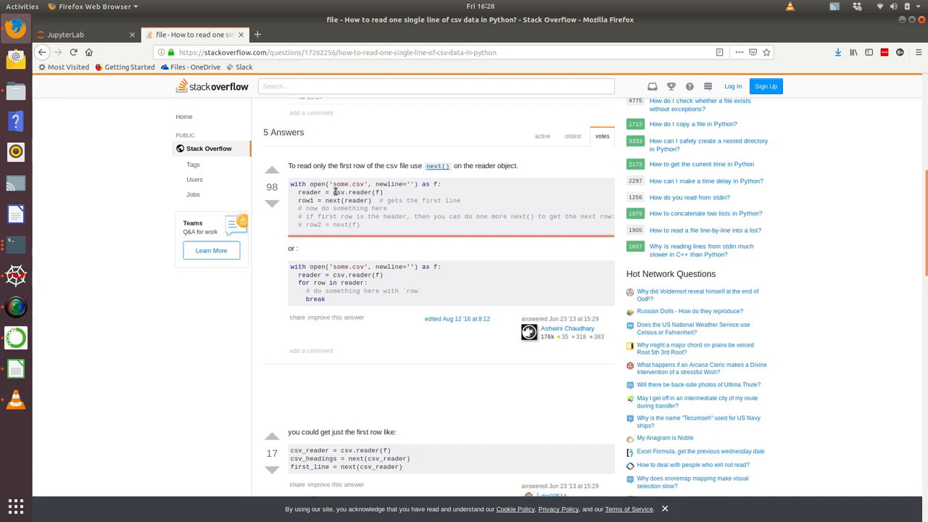
double_click(355, 192)
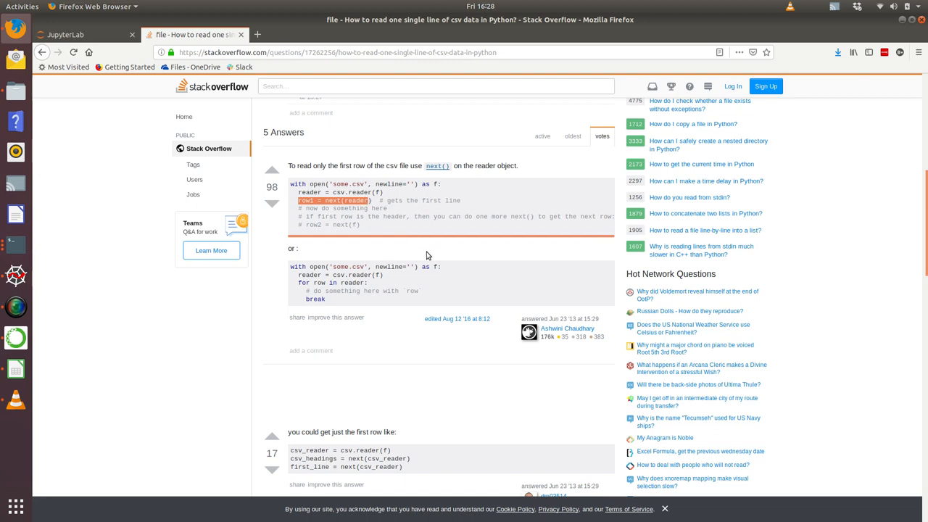
mouse_move(409, 214)
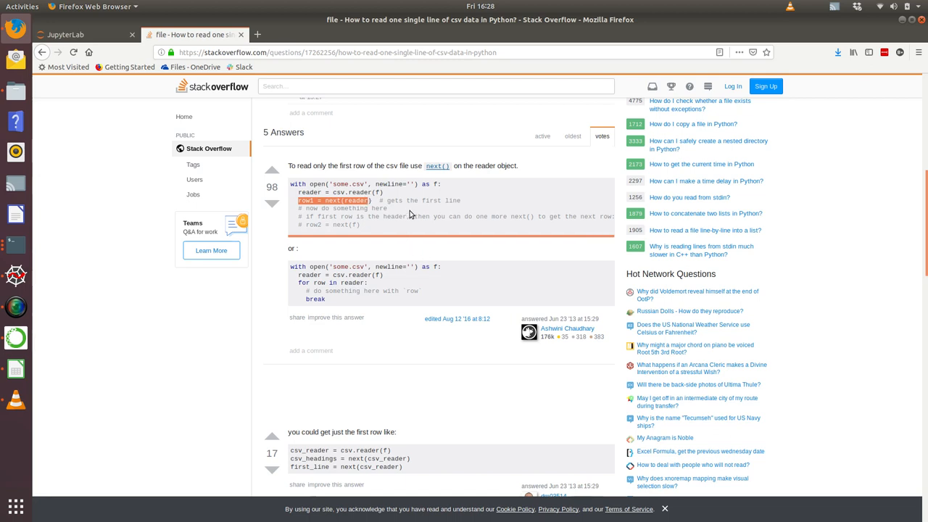
mouse_move(370, 234)
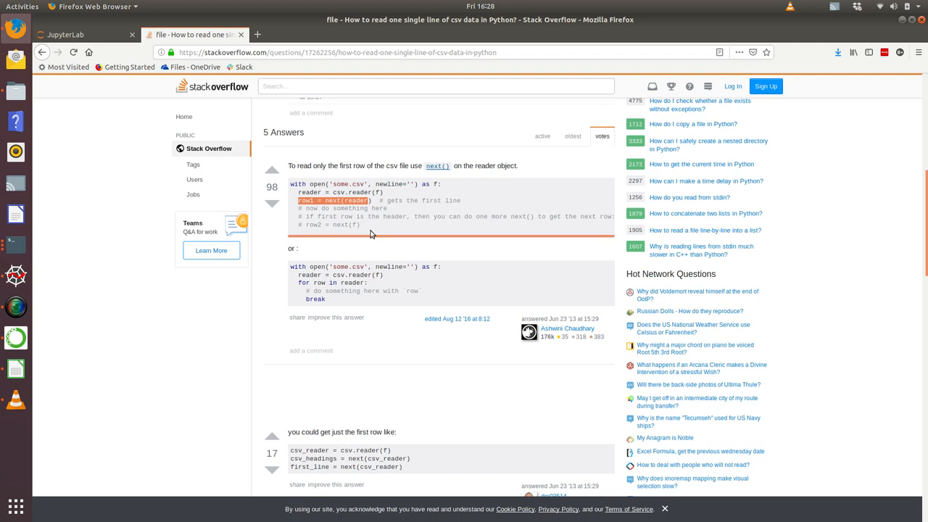
mouse_move(357, 224)
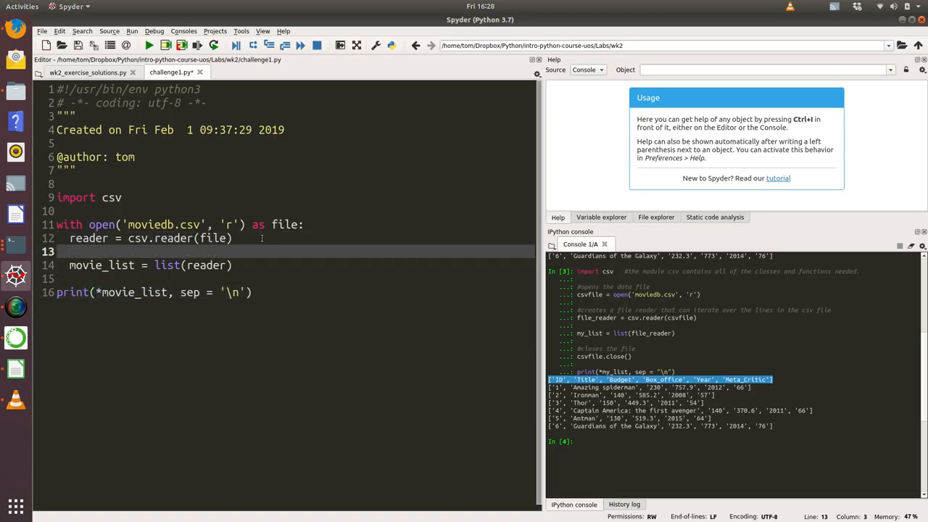
Add headers = next(reader) on line 13 and print(headers) on line 18
type("header")
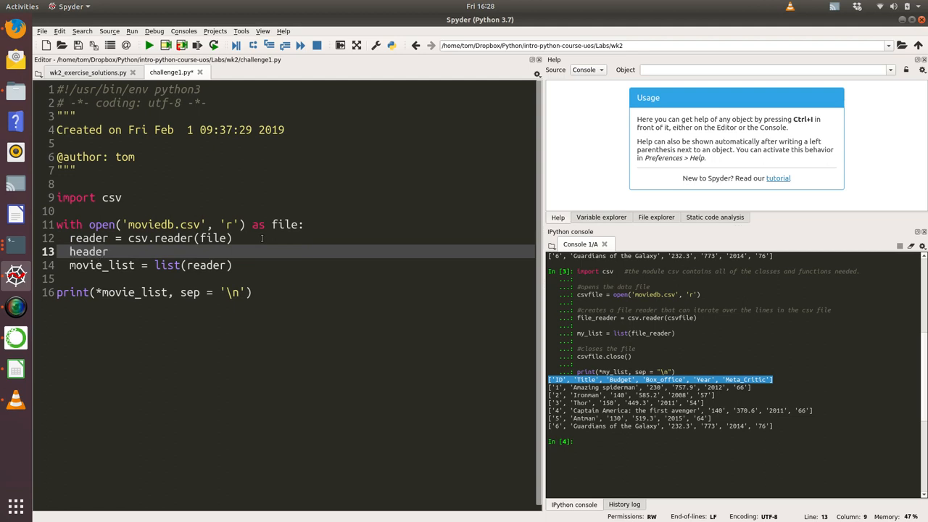
type("s =")
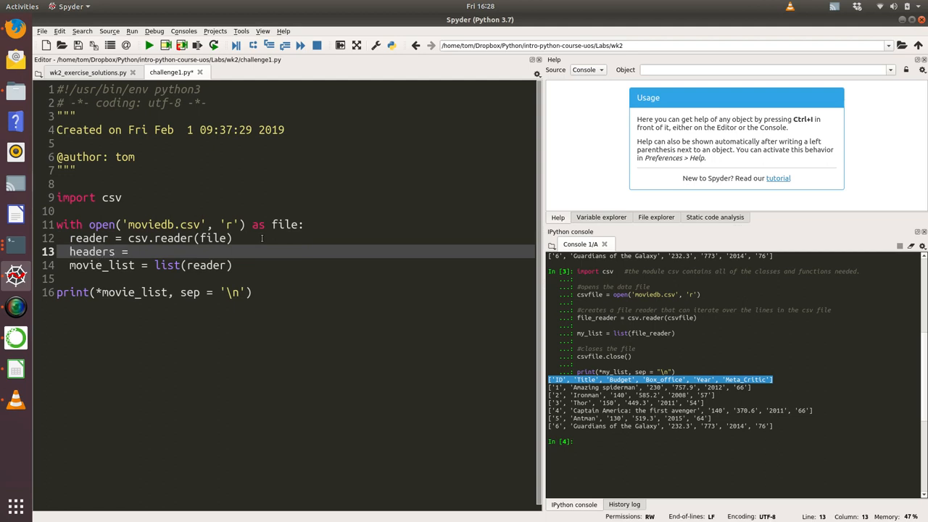
type("next")
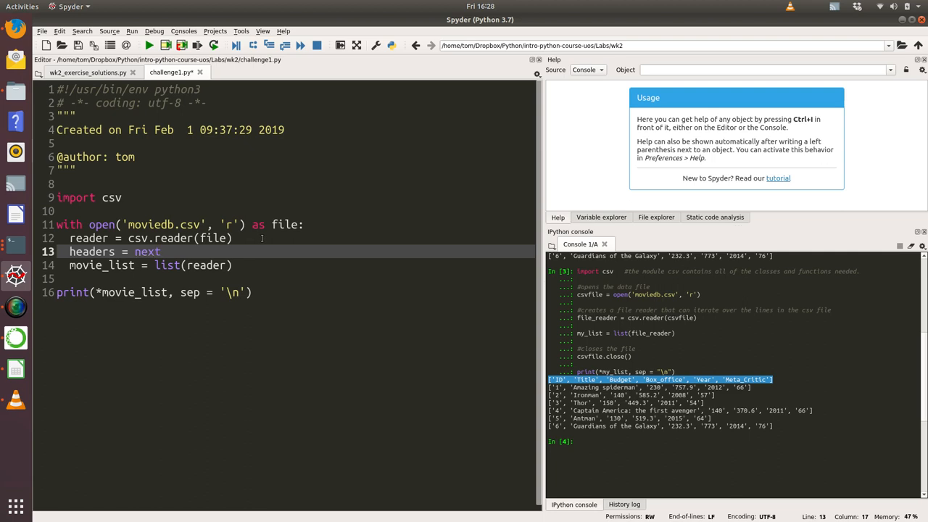
type("(")
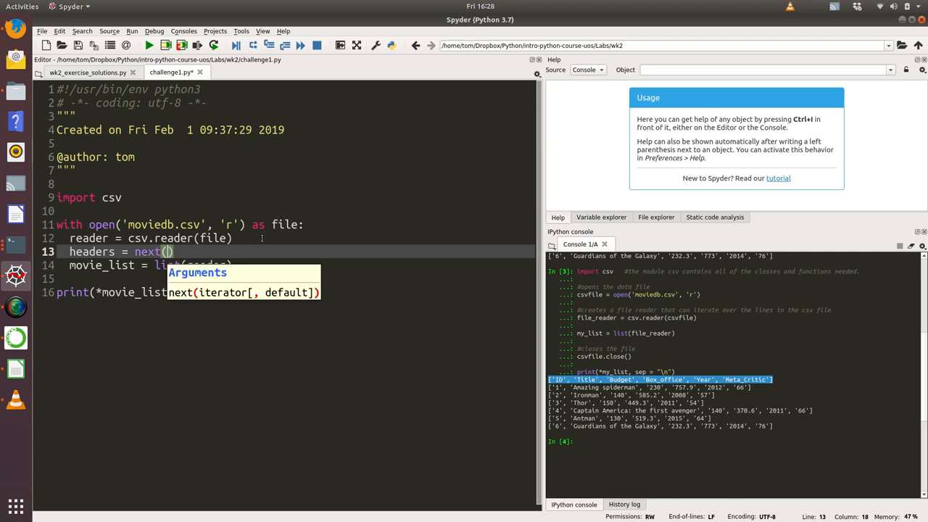
type("reader")
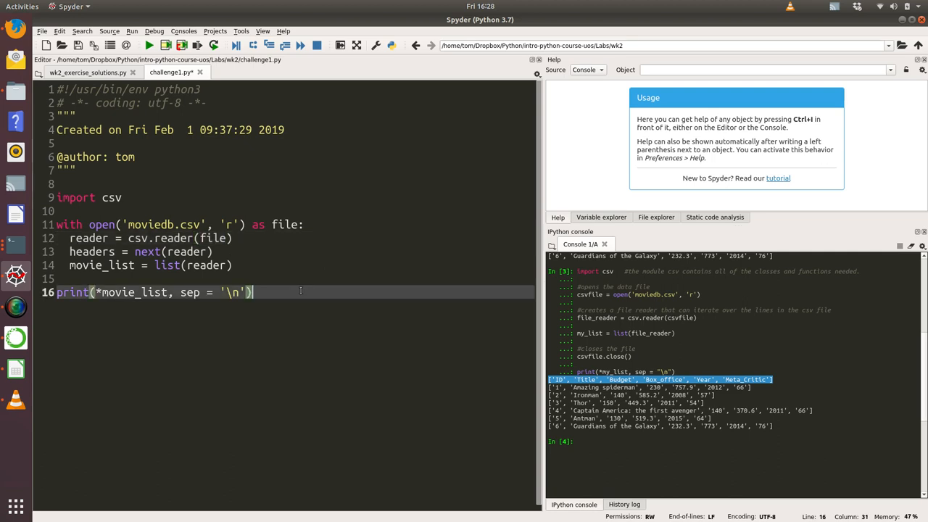
type("p")
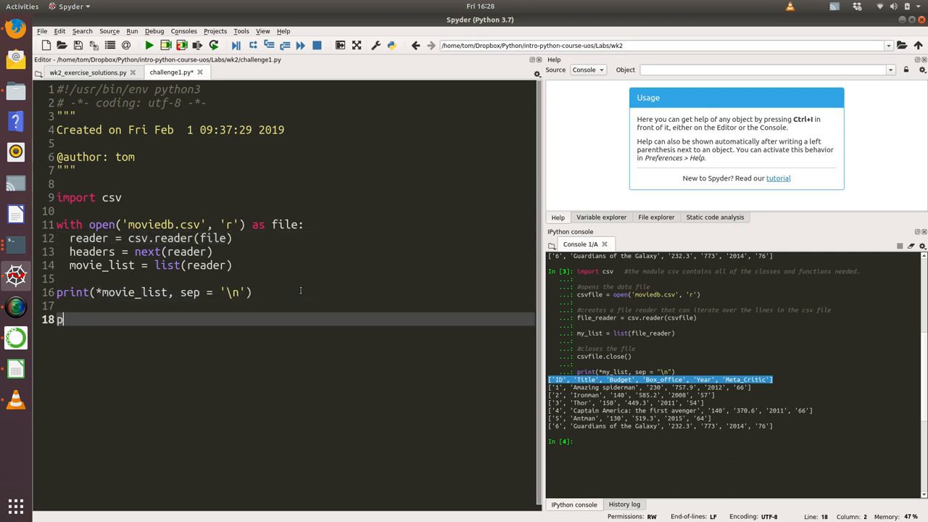
type("rint(")
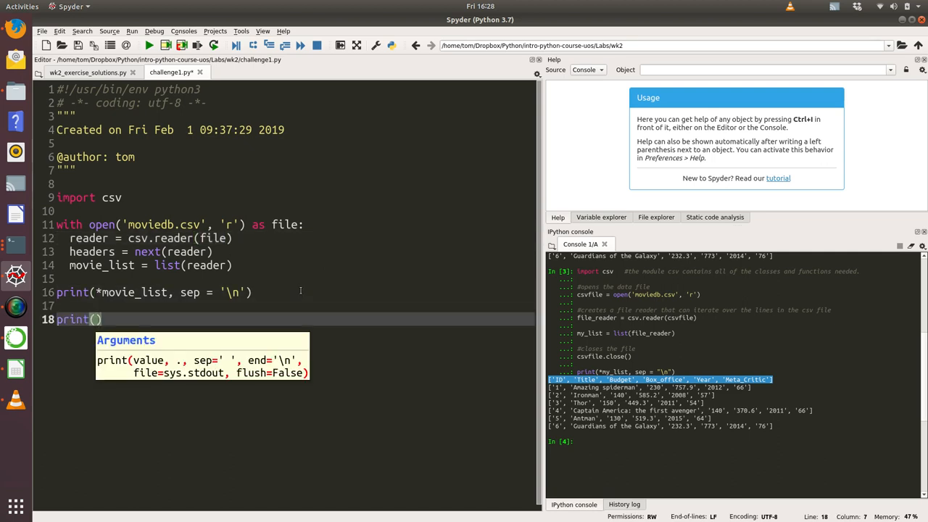
type("headers")
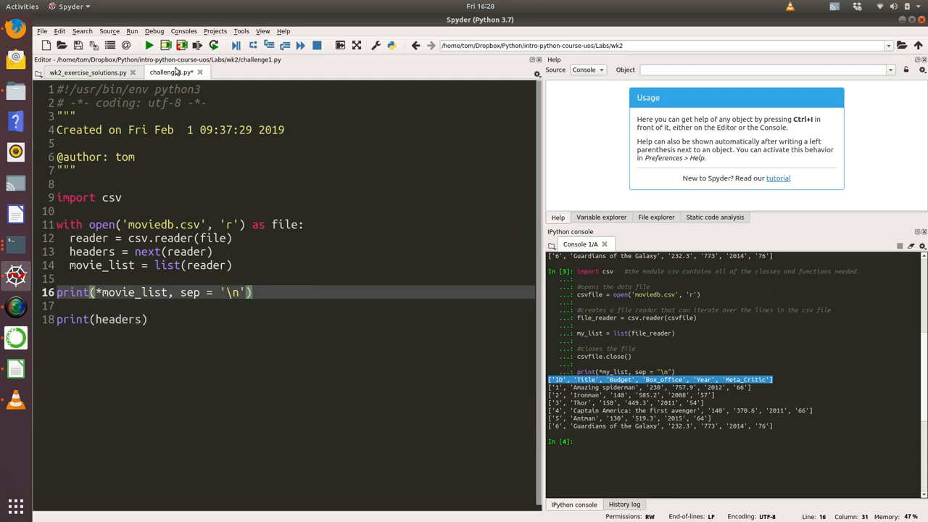
Run the script, compare the movie rows with the header row, then comment out print(headers)
left_click(148, 45)
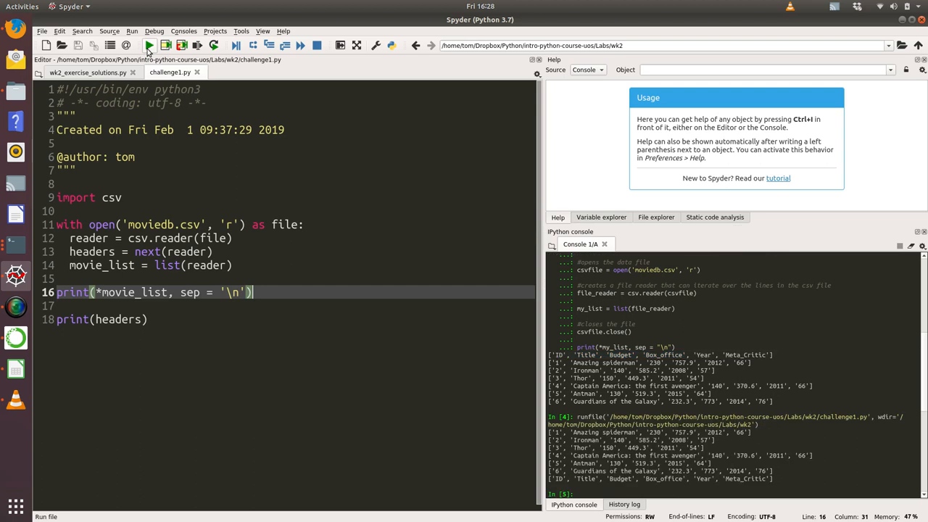
left_click(148, 46)
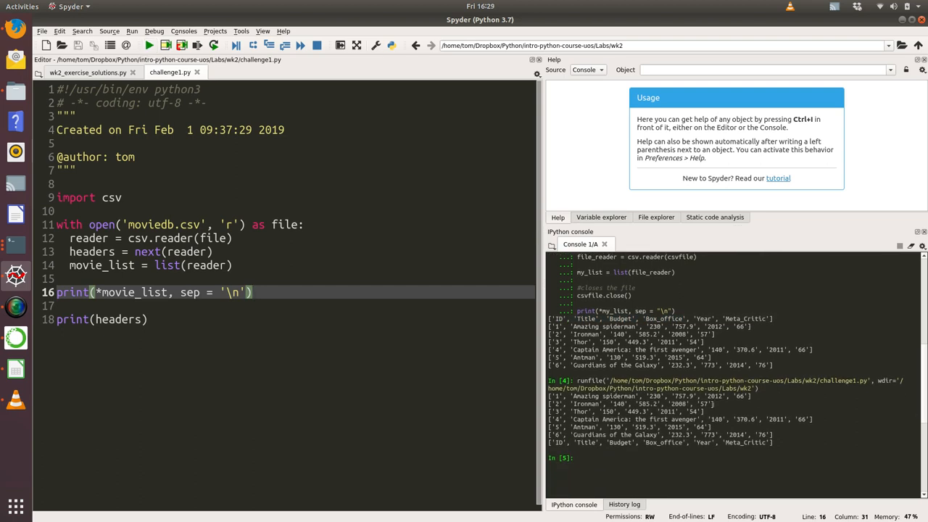
left_click_drag(551, 396, 724, 403)
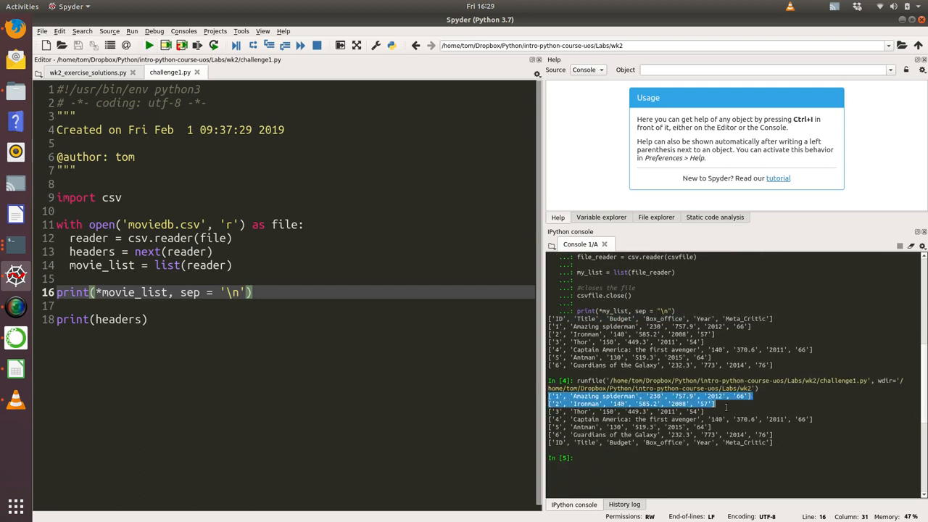
left_click_drag(725, 403, 789, 434)
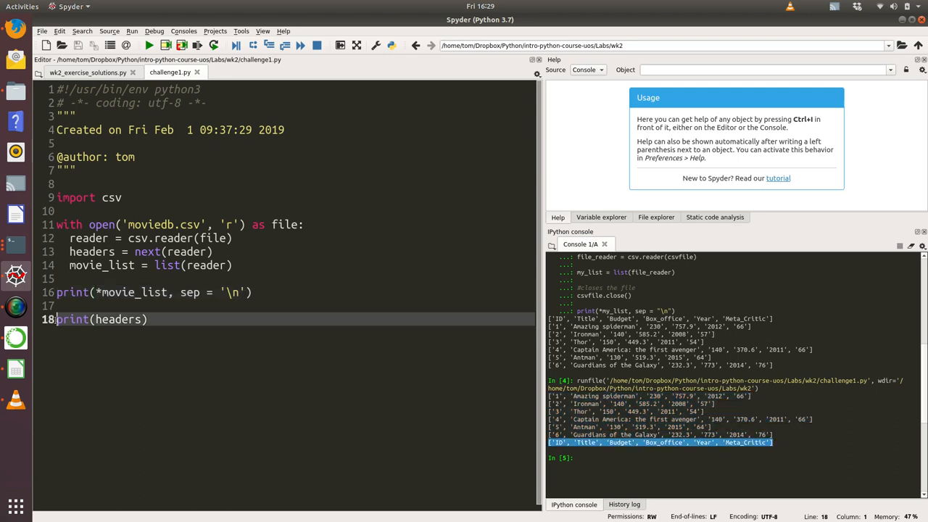
key("ctrl+1")
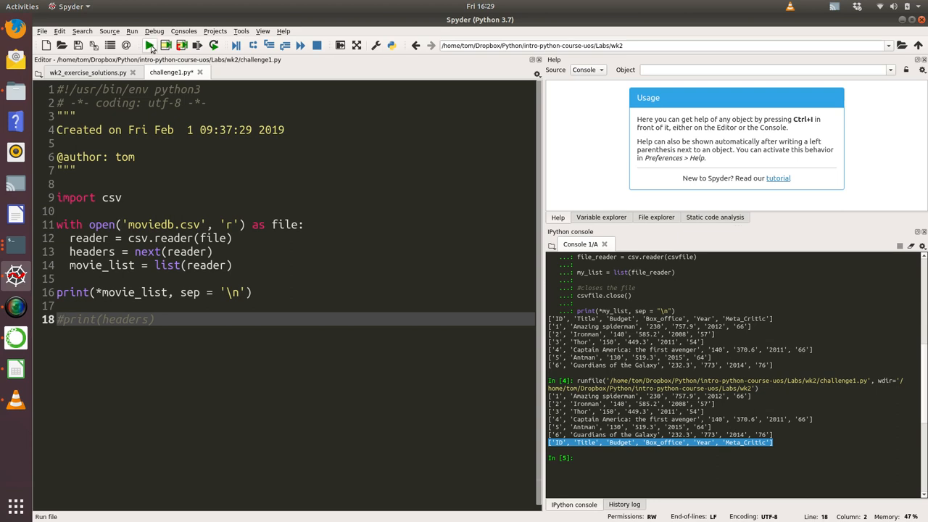